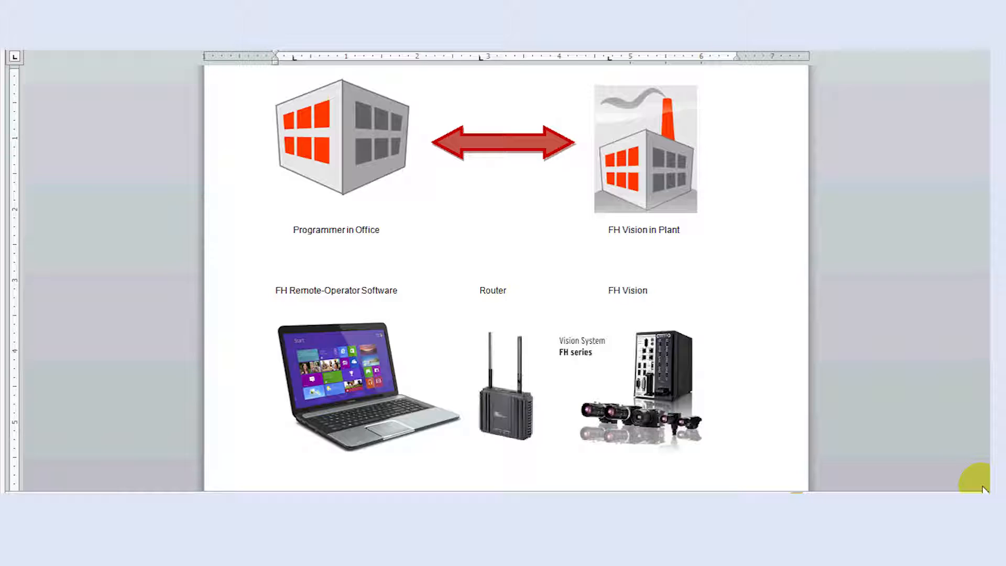
mouse_move(558, 480)
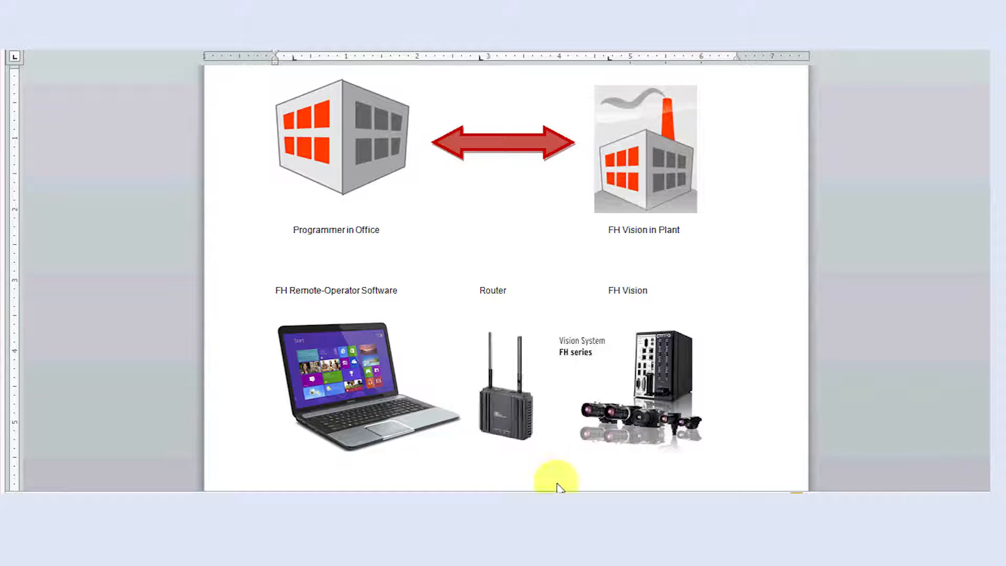
mouse_move(352, 296)
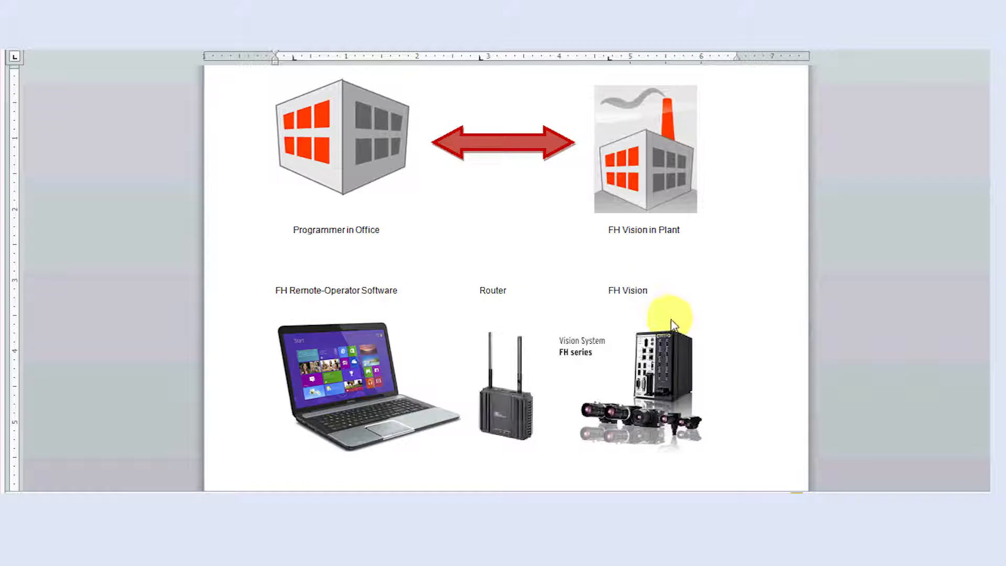
mouse_move(674, 320)
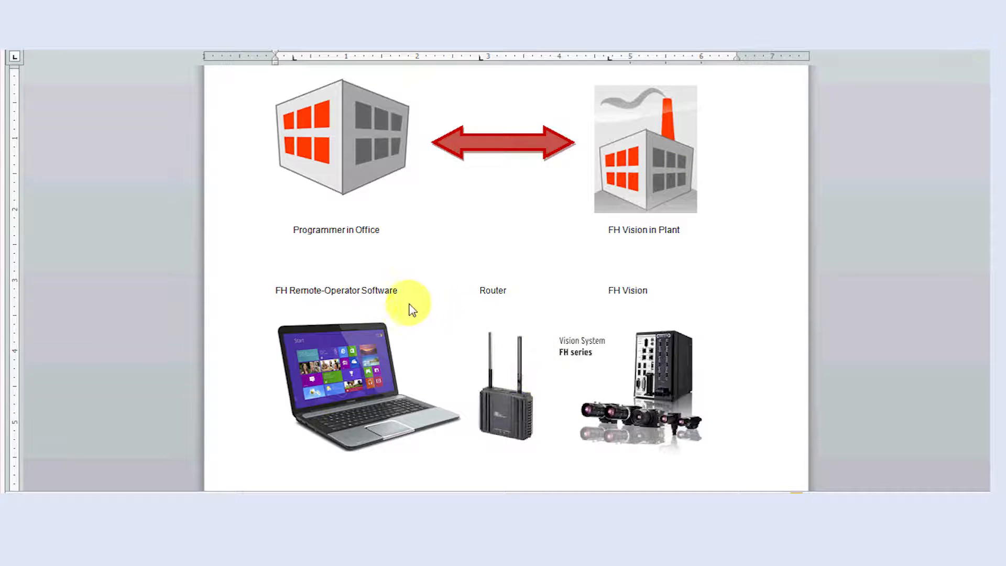
mouse_move(411, 303)
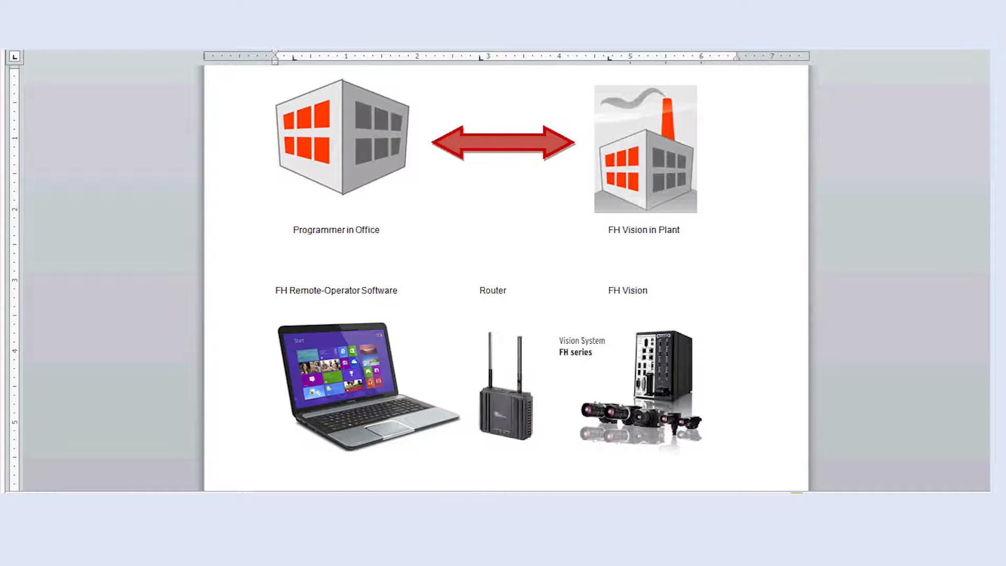